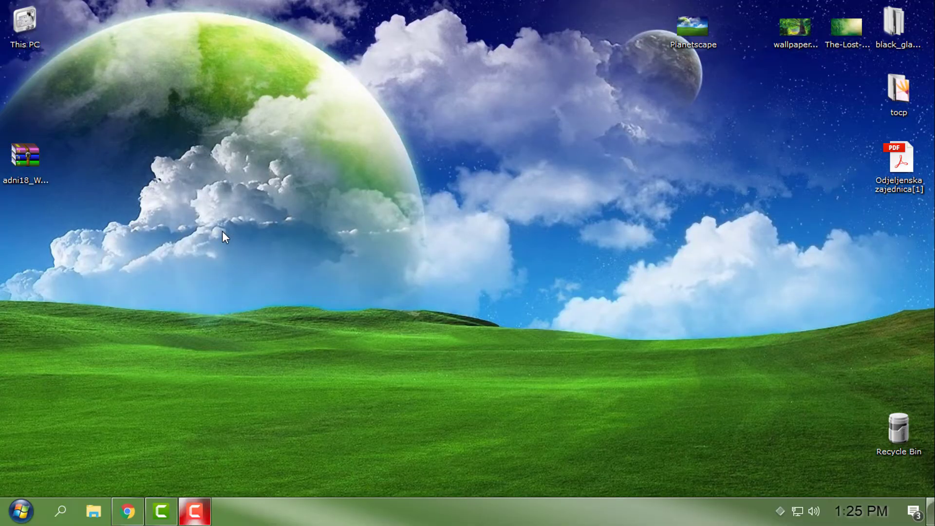
{"action": "mouse_move", "coordinate": [371, 370]}
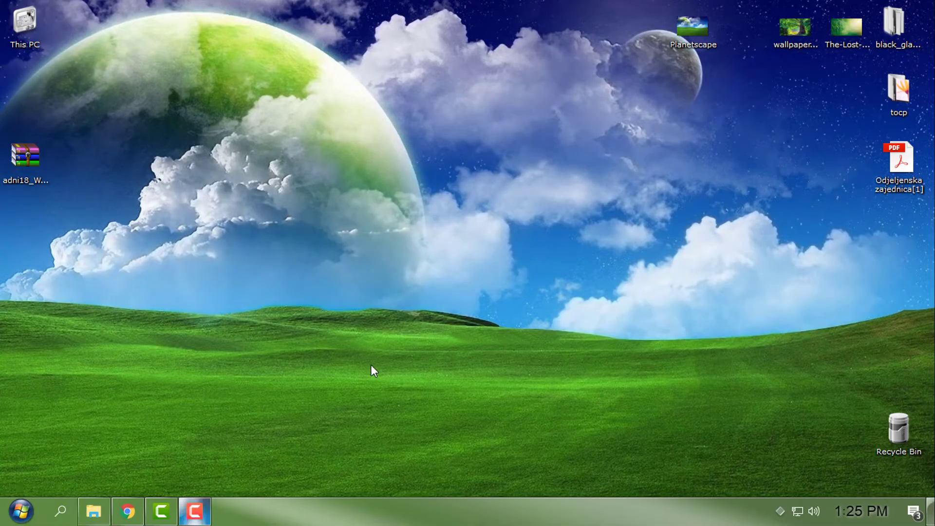
{"action": "mouse_move", "coordinate": [93, 511]}
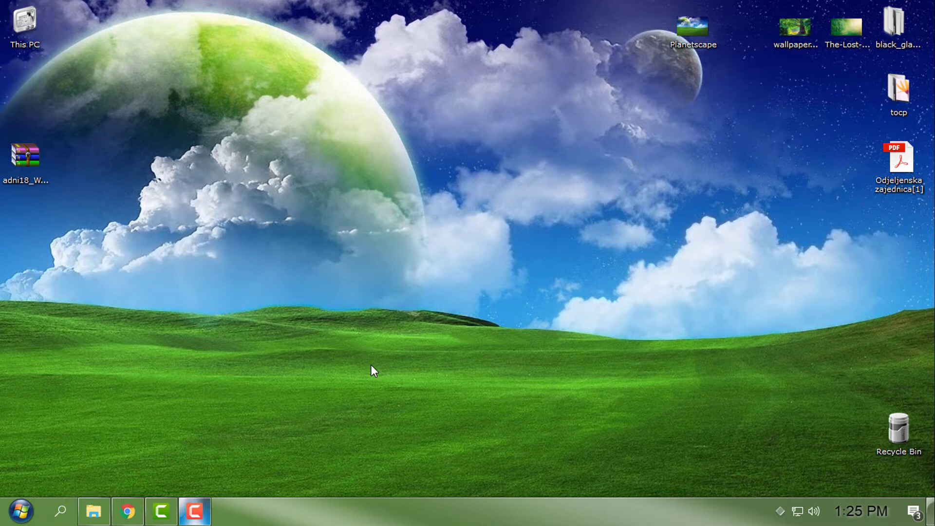
- Open This PC from the Start menu to list drives C:, D: and DVD RW E:
{"action": "left_click", "coordinate": [20, 512]}
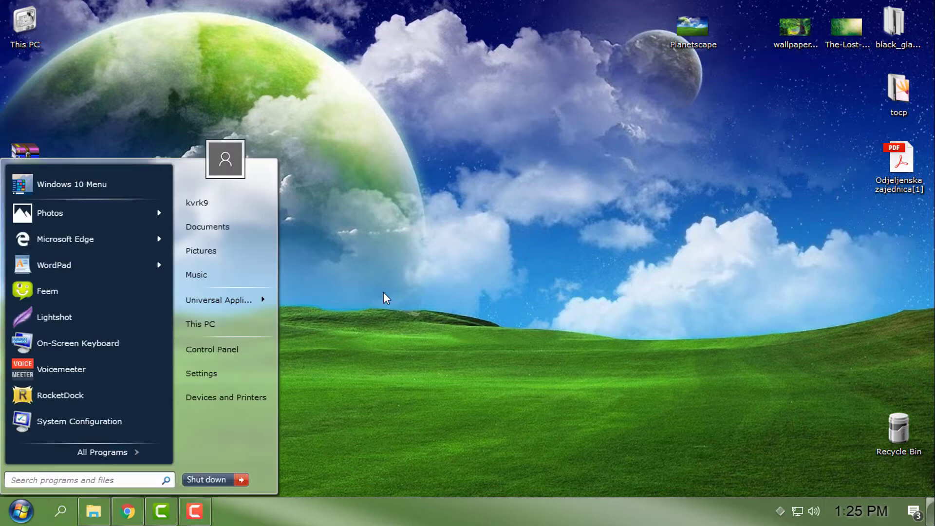
{"action": "left_click", "coordinate": [86, 480]}
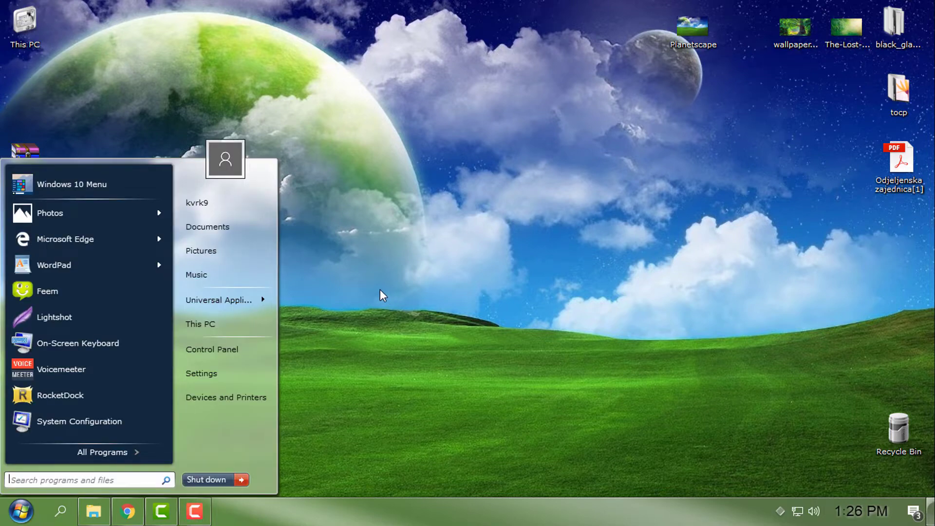
{"action": "left_click", "coordinate": [200, 324]}
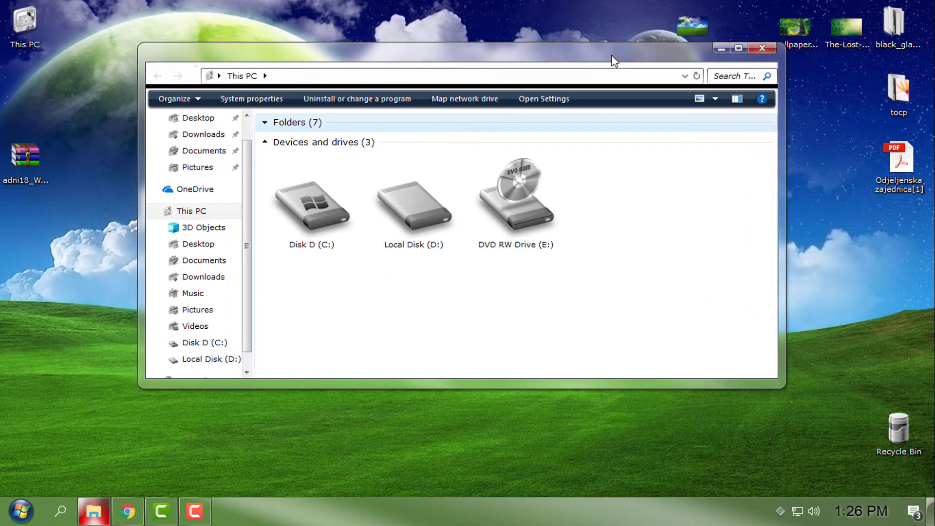
- Bring up the Stardock WindowBlinds page and review the Get it Now download and pricing table
{"action": "left_click", "coordinate": [19, 511]}
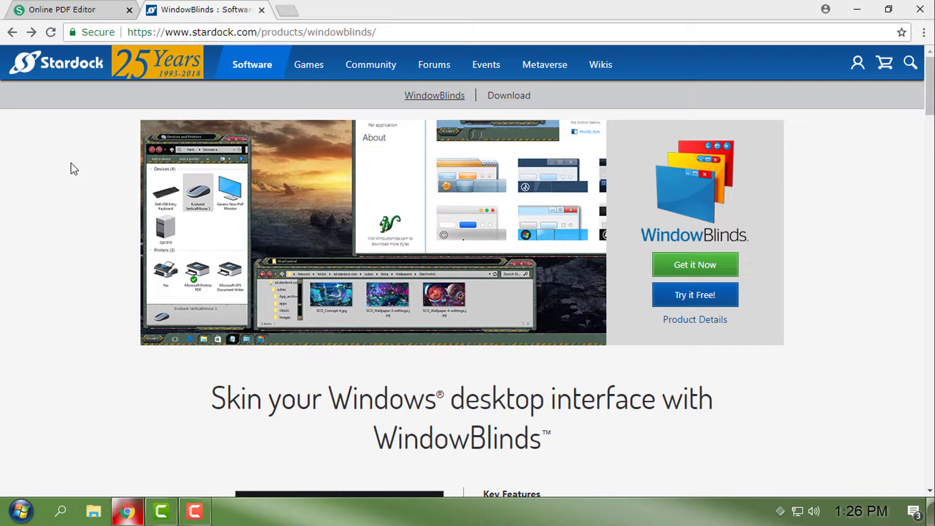
{"action": "left_click", "coordinate": [331, 32]}
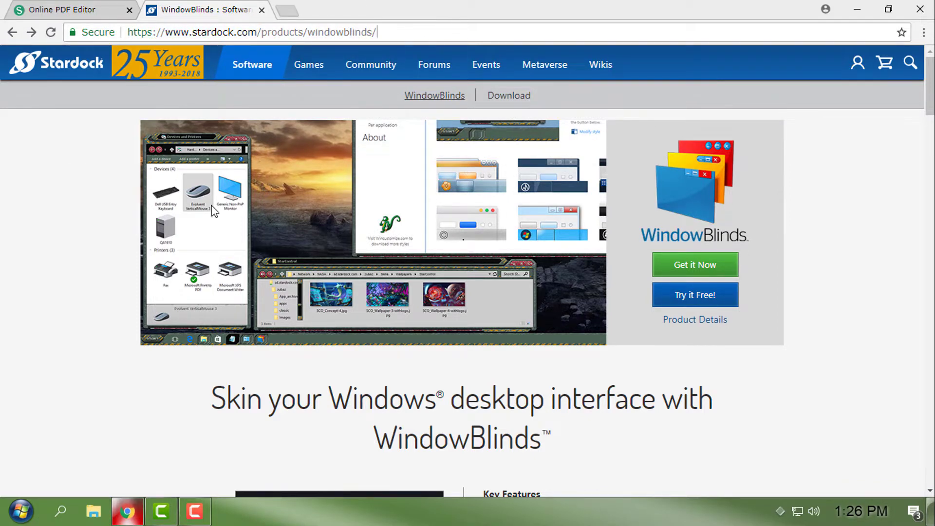
{"action": "mouse_move", "coordinate": [737, 359]}
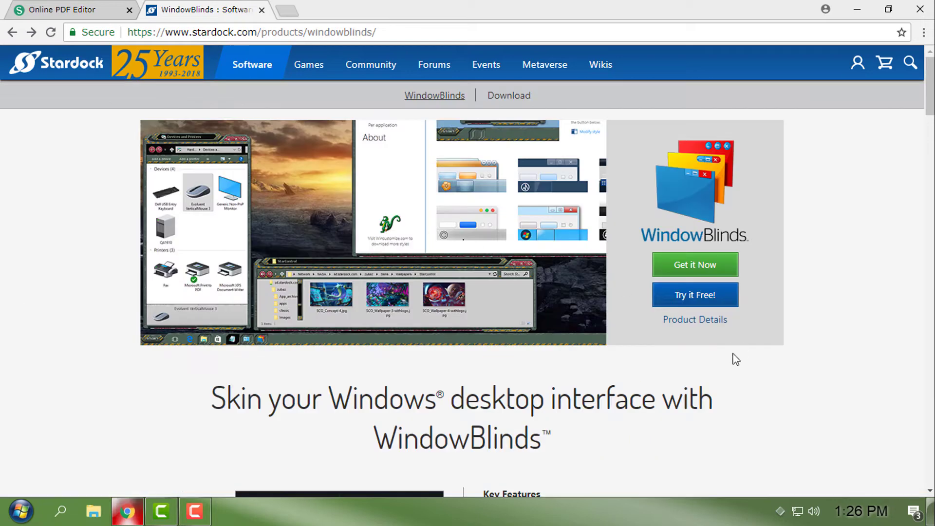
{"action": "mouse_move", "coordinate": [695, 295]}
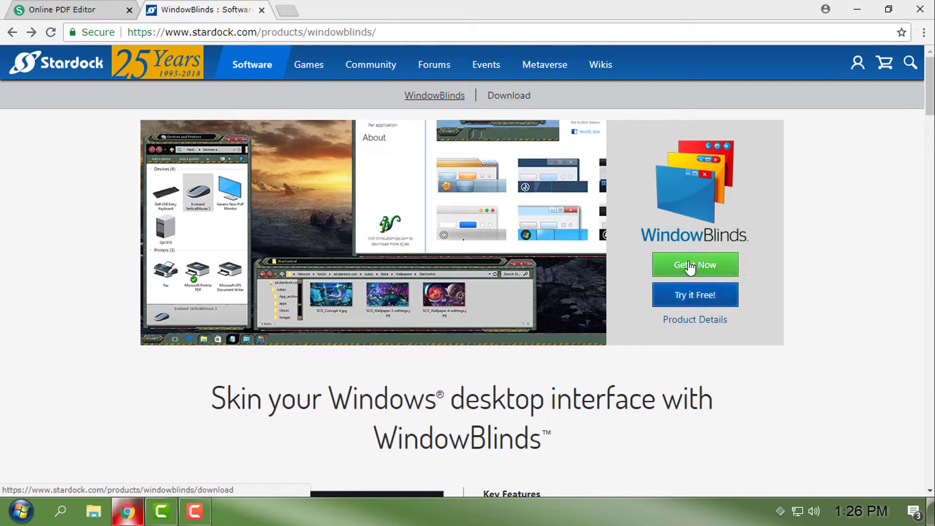
{"action": "left_click", "coordinate": [695, 265]}
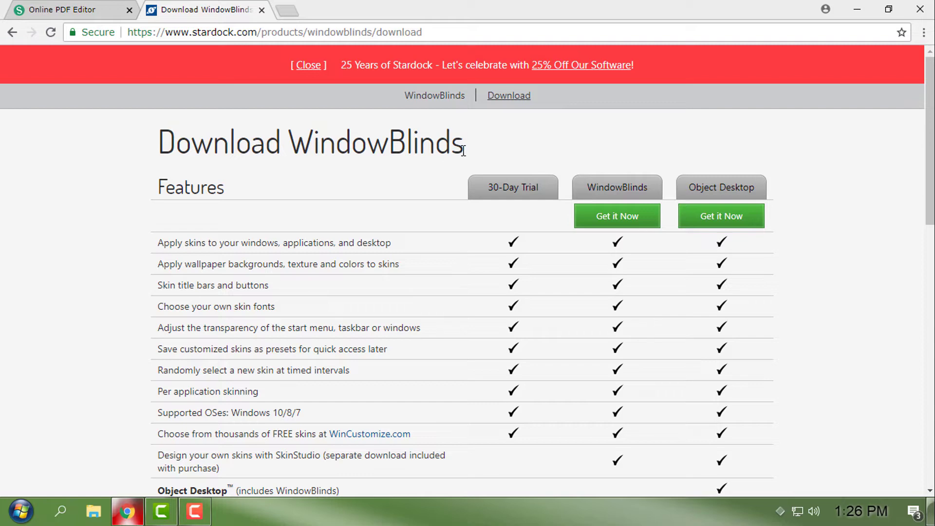
{"action": "scroll", "scroll_direction": "down", "scroll_amount": 3}
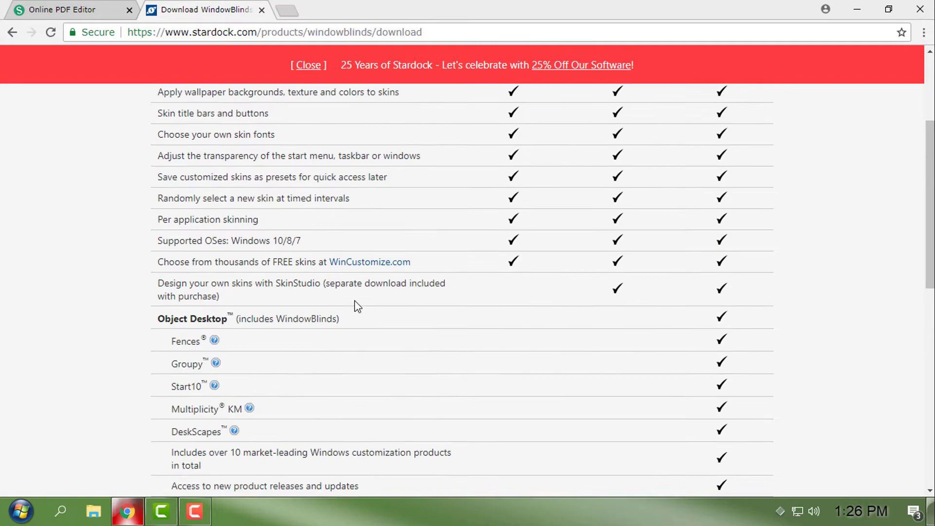
{"action": "scroll", "scroll_direction": "down", "scroll_amount": 3}
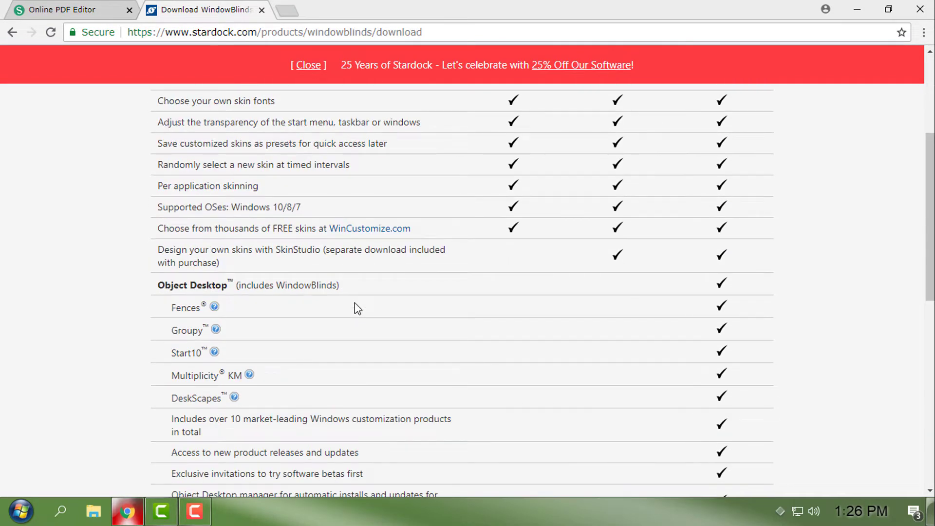
{"action": "scroll", "scroll_direction": "down", "scroll_amount": 3}
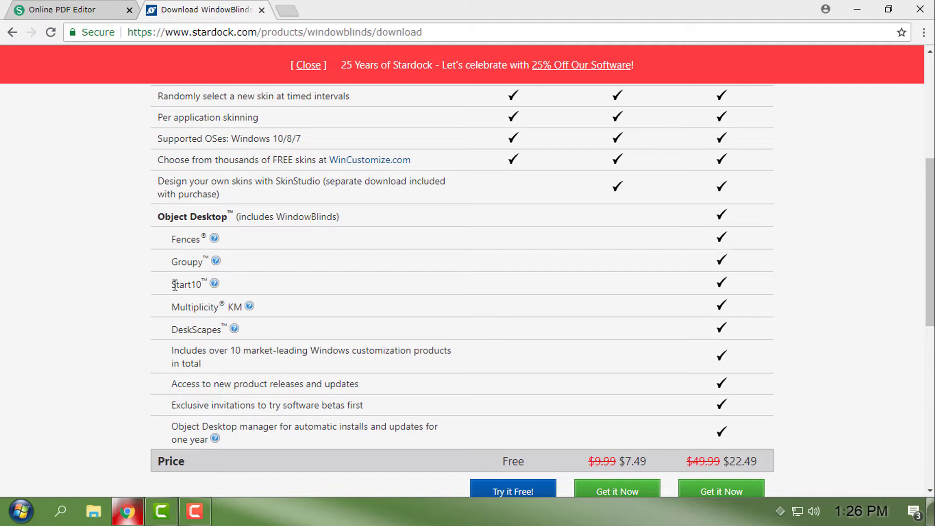
{"action": "mouse_move", "coordinate": [273, 292]}
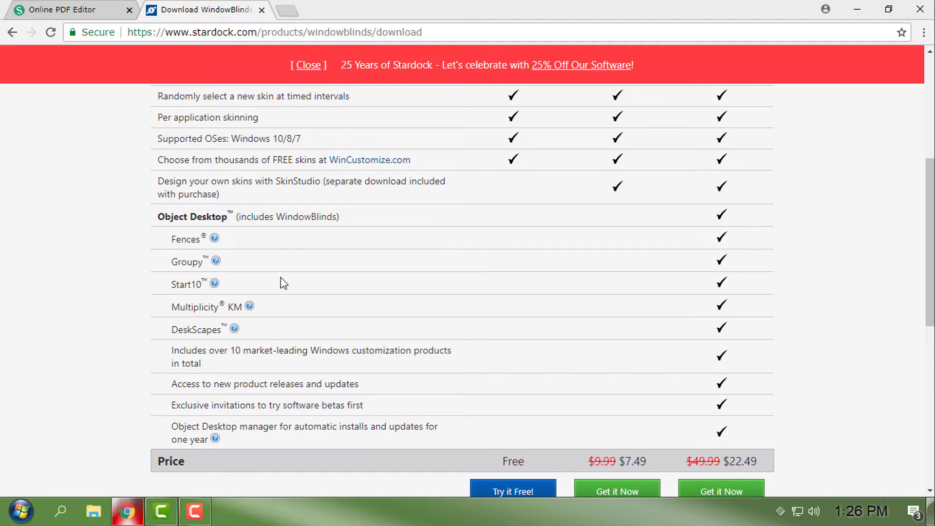
- Return to the WindowBlinds product page and leave the browser for the desktop and dock
{"action": "left_click", "coordinate": [19, 511]}
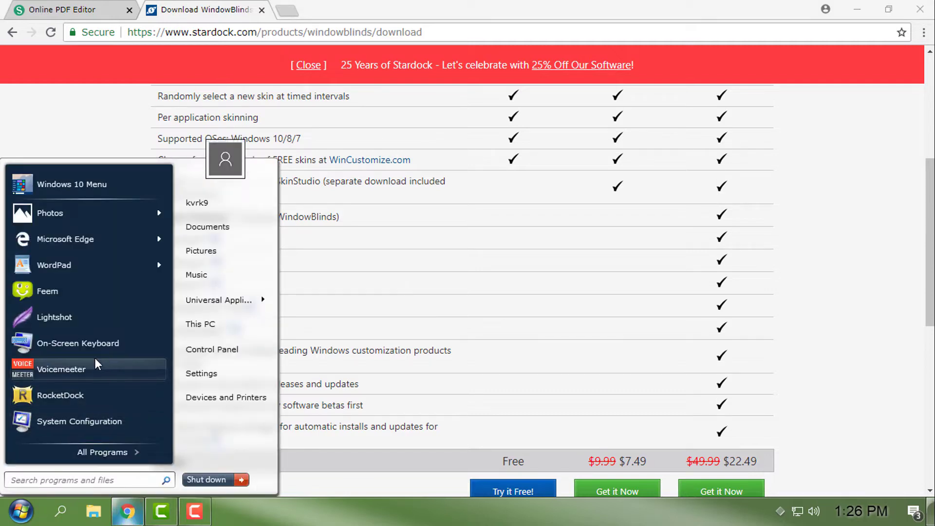
{"action": "mouse_move", "coordinate": [90, 394]}
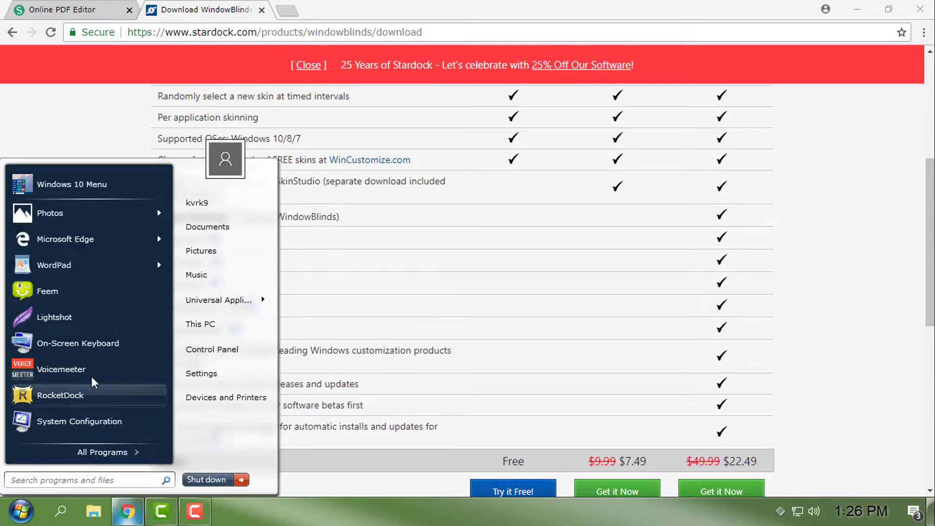
{"action": "mouse_move", "coordinate": [217, 190]}
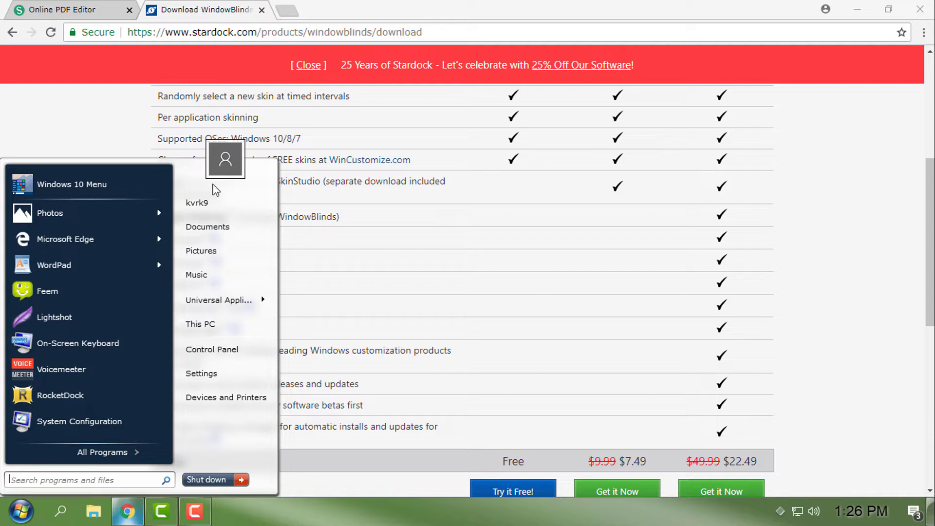
{"action": "left_click", "coordinate": [198, 202]}
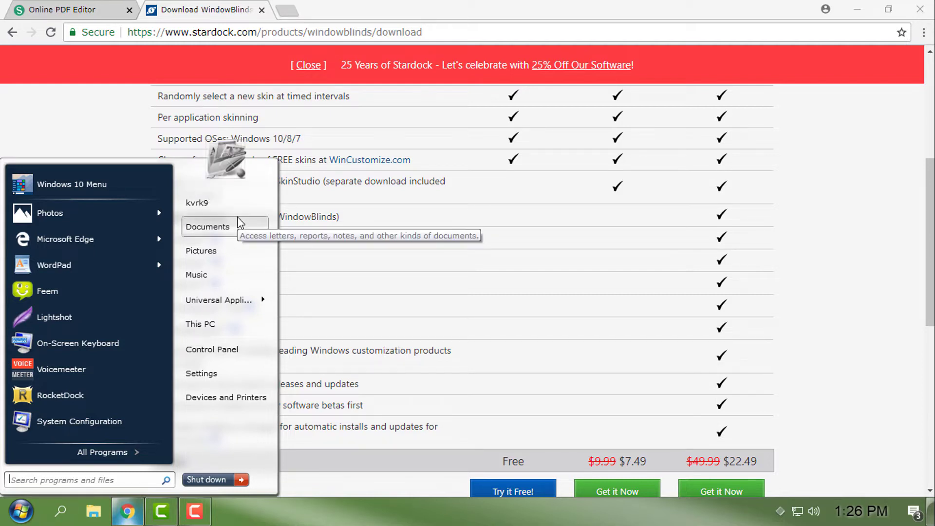
{"action": "mouse_move", "coordinate": [115, 257]}
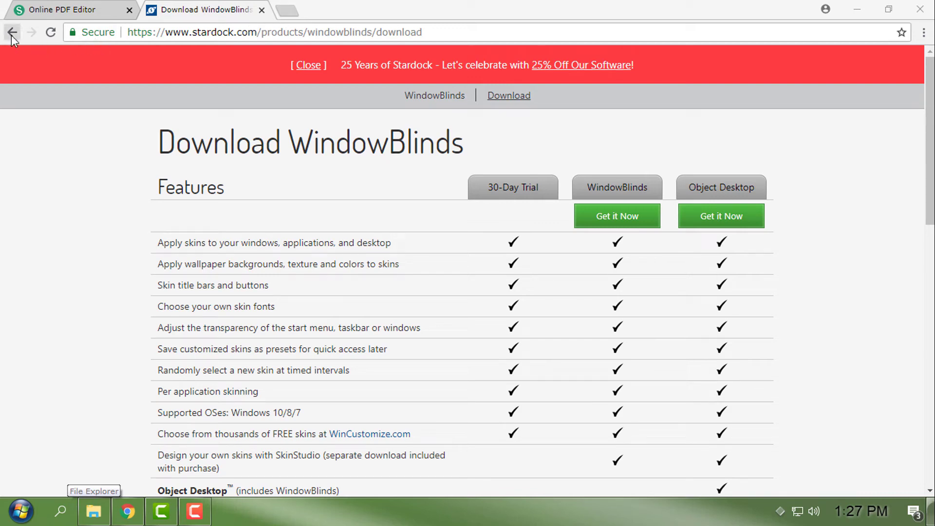
{"action": "left_click", "coordinate": [11, 32]}
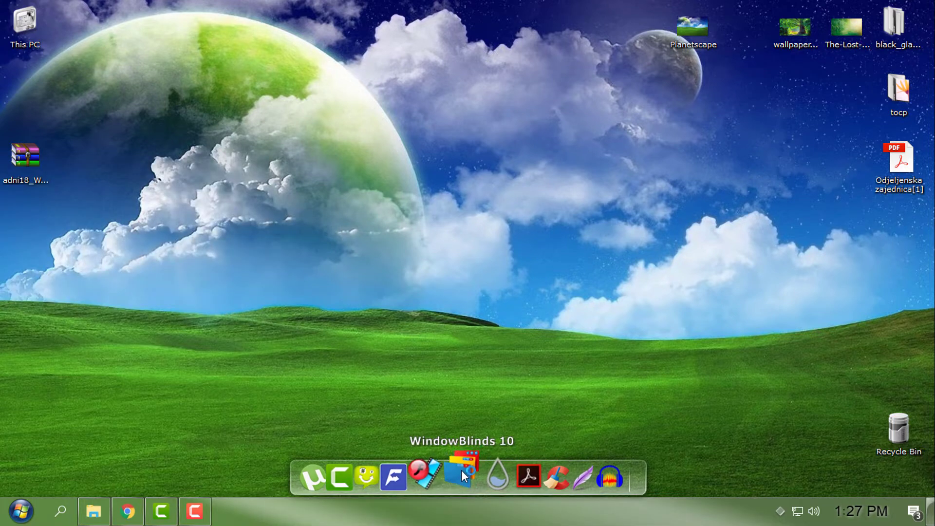
- Launch WindowBlinds 10 from the dock onto its Style page with Windows Zero listed
{"action": "left_click", "coordinate": [457, 475]}
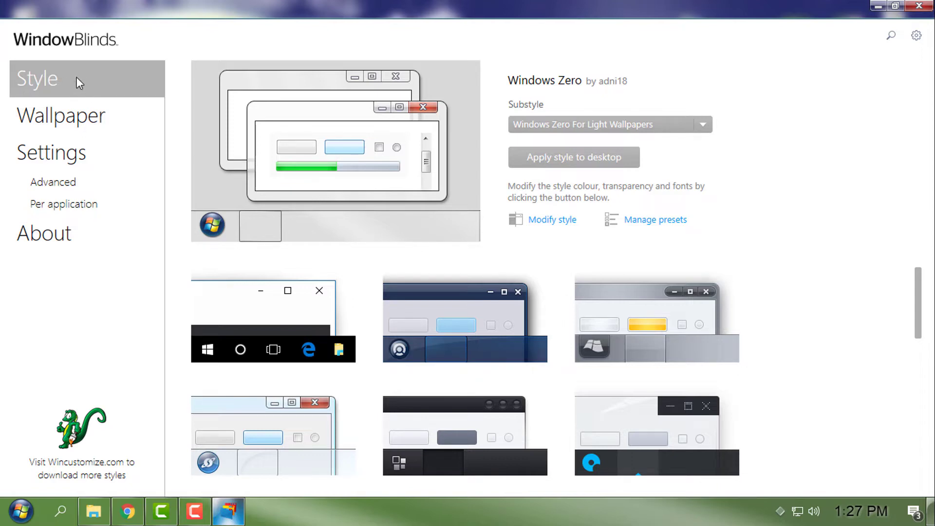
{"action": "mouse_move", "coordinate": [450, 335]}
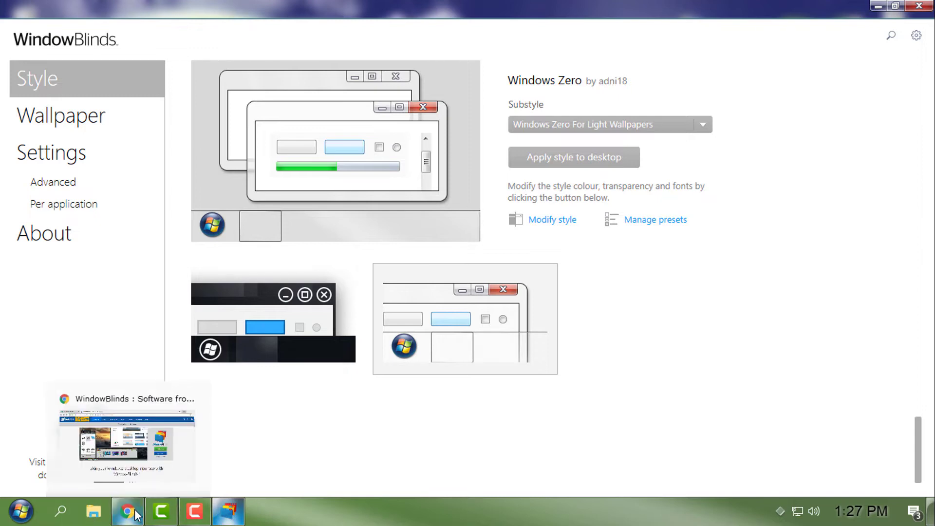
- In a new Chrome tab, enter wincustomize.com/explore/windowblinds/page/3 to reach WinCustomize
{"action": "left_click", "coordinate": [127, 511]}
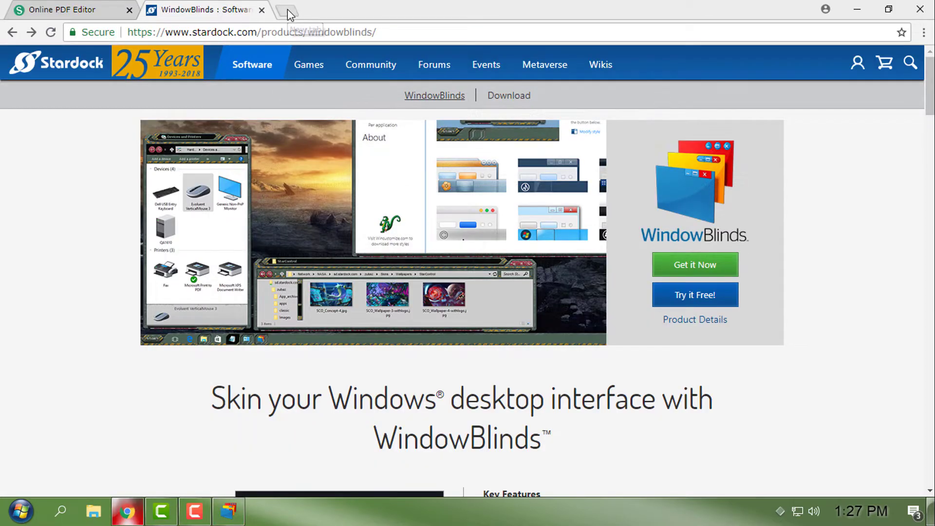
{"action": "left_click", "coordinate": [288, 10]}
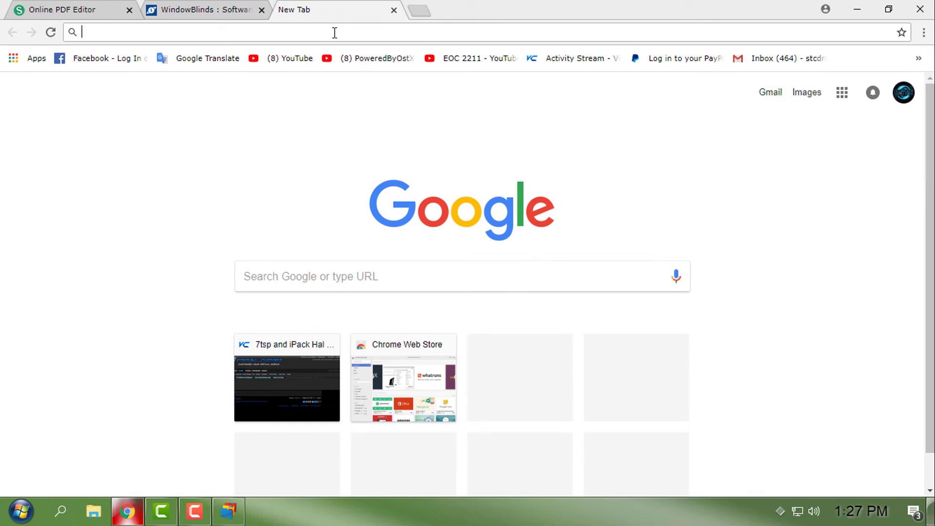
{"action": "type", "text": "wincustomize.com/explore/windowblinds/page/3"}
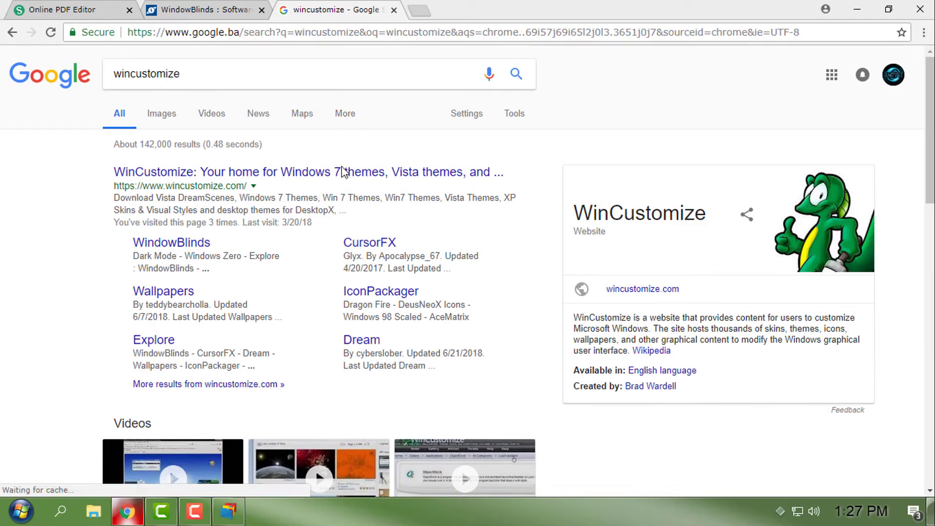
- Open the WinCustomize site and start a site search for 'windows'
{"action": "left_click", "coordinate": [307, 171]}
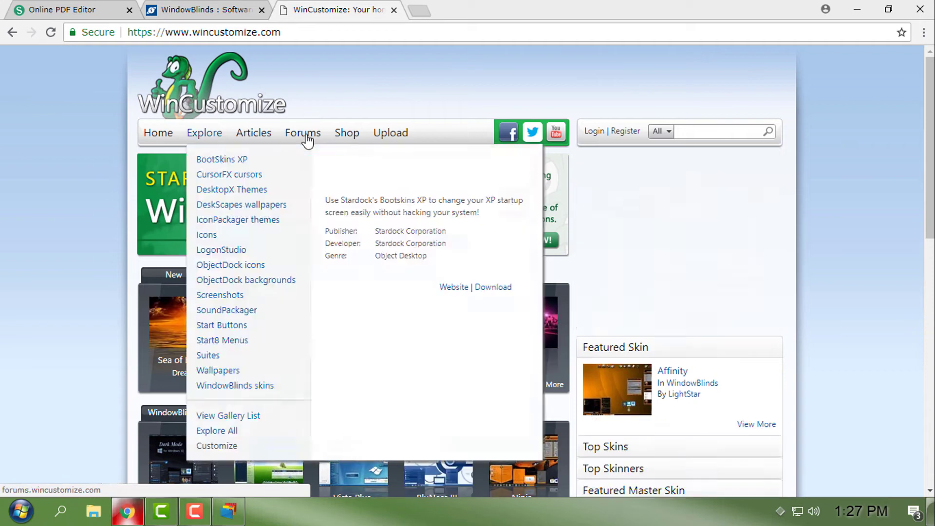
{"action": "mouse_move", "coordinate": [303, 132]}
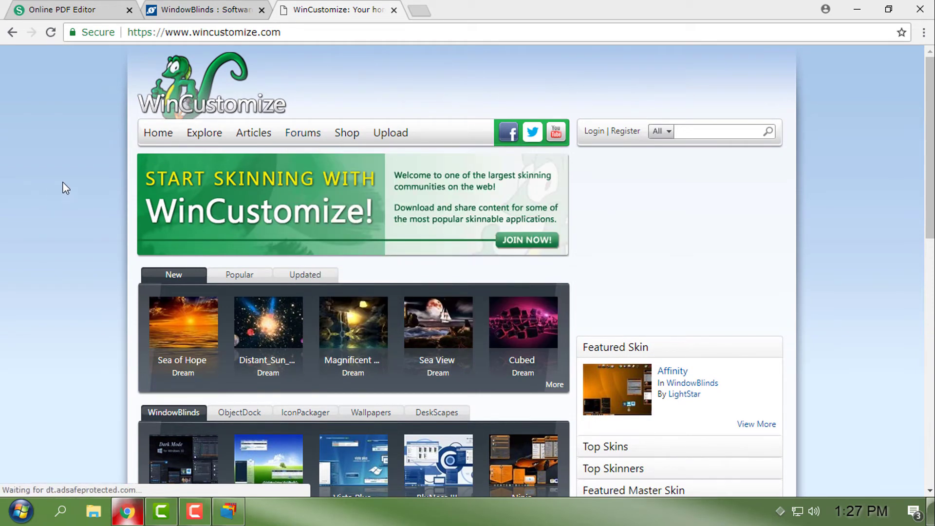
{"action": "left_click", "coordinate": [719, 131]}
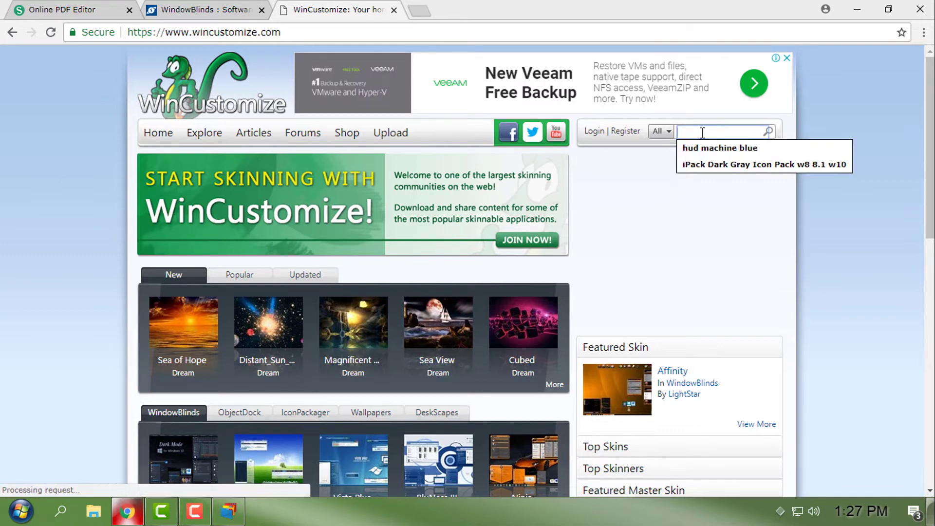
{"action": "type", "text": "windows"}
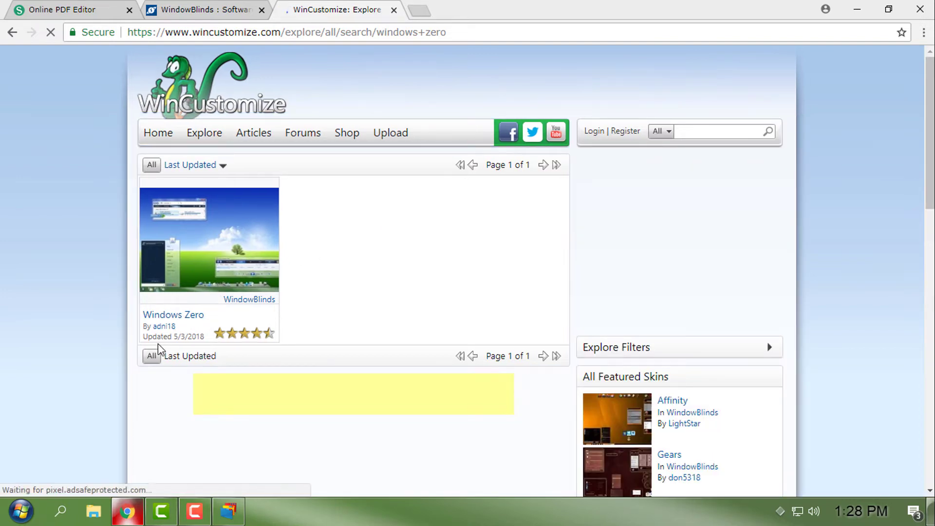
{"action": "left_click", "coordinate": [249, 299]}
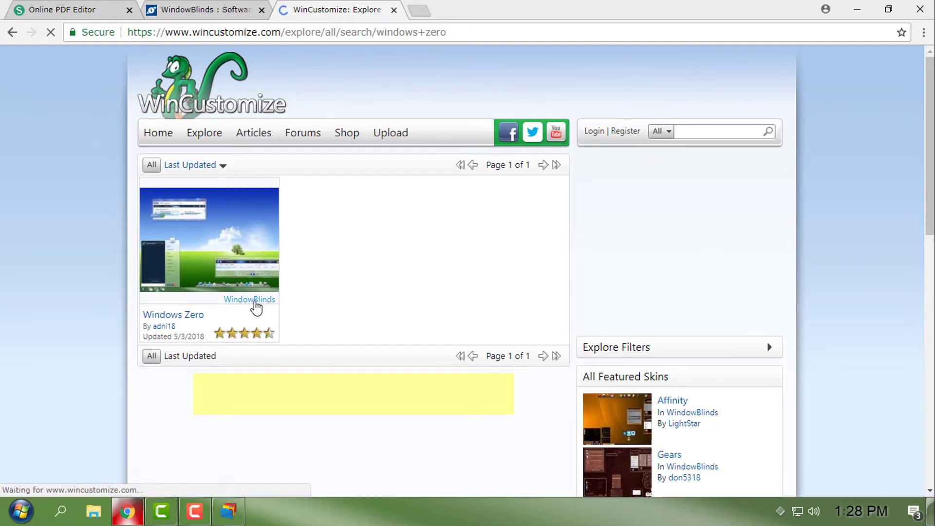
{"action": "left_click", "coordinate": [250, 299]}
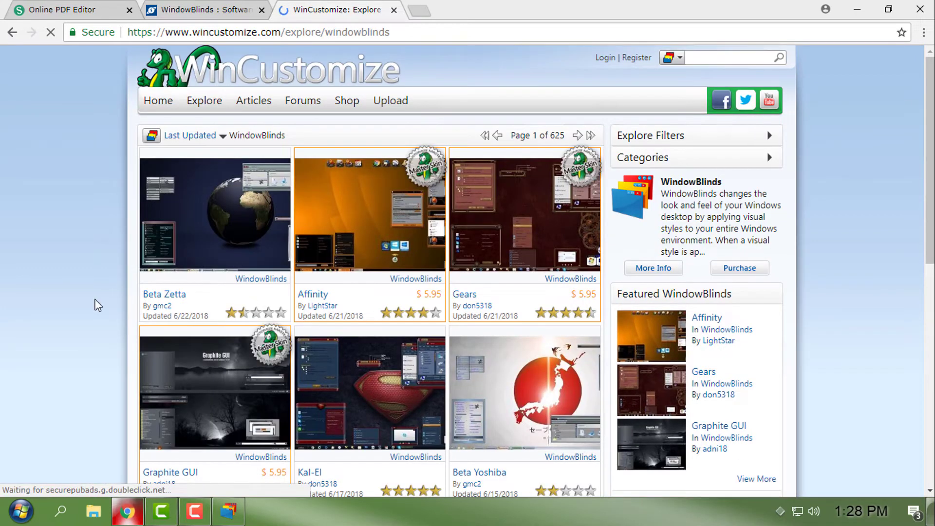
{"action": "scroll", "scroll_direction": "down", "scroll_amount": 3}
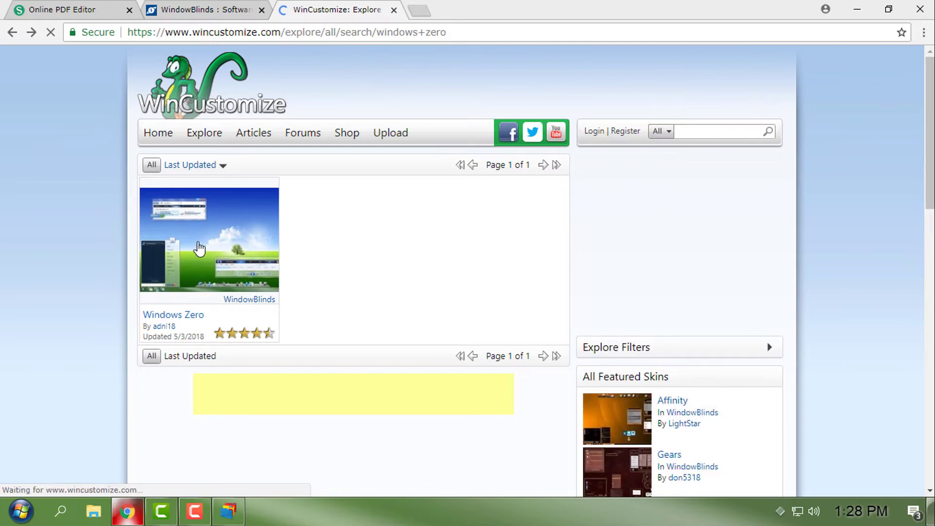
- Download the Windows Zero skin zip from its WinCustomize page to the desktop
{"action": "left_click", "coordinate": [209, 239]}
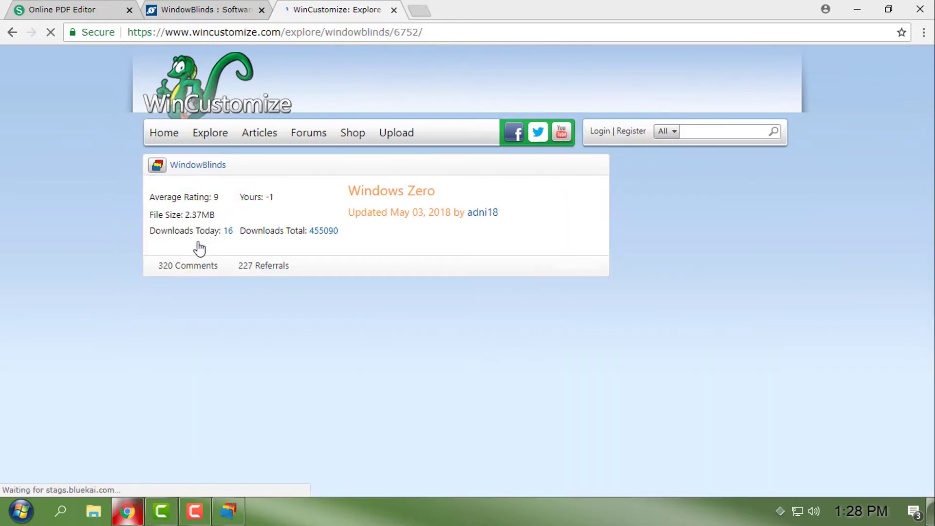
{"action": "scroll", "scroll_direction": "down", "scroll_amount": 3}
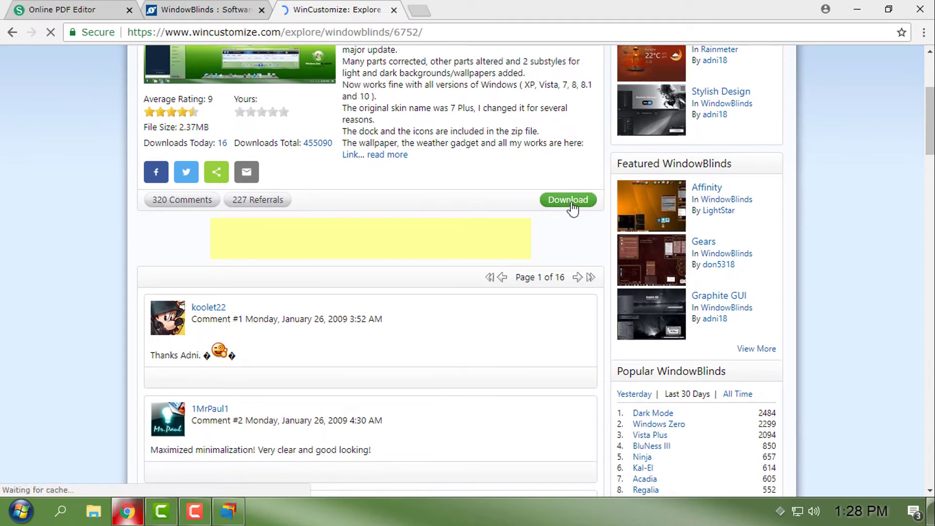
{"action": "left_click", "coordinate": [567, 199]}
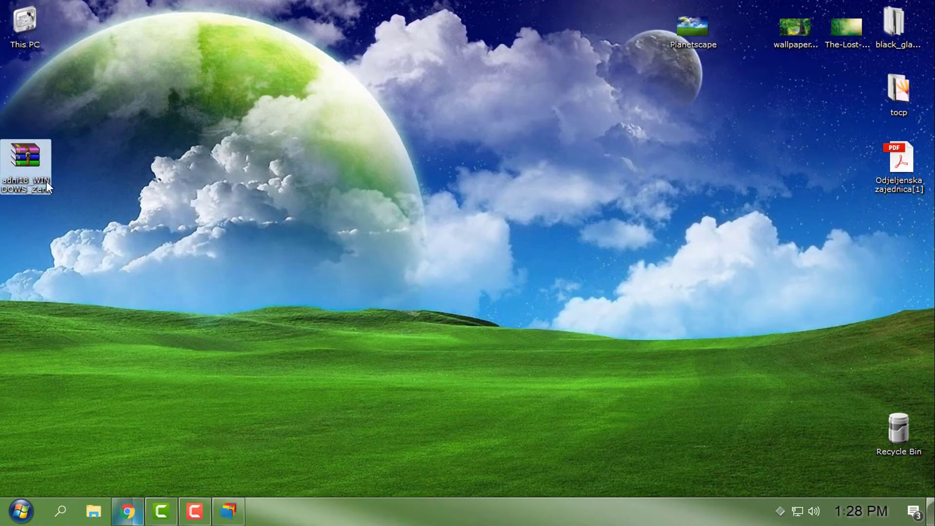
- Open the downloaded Windows Zero archive in WinRAR and install Windows Zero.wba into WindowBlinds
{"action": "left_click", "coordinate": [27, 156]}
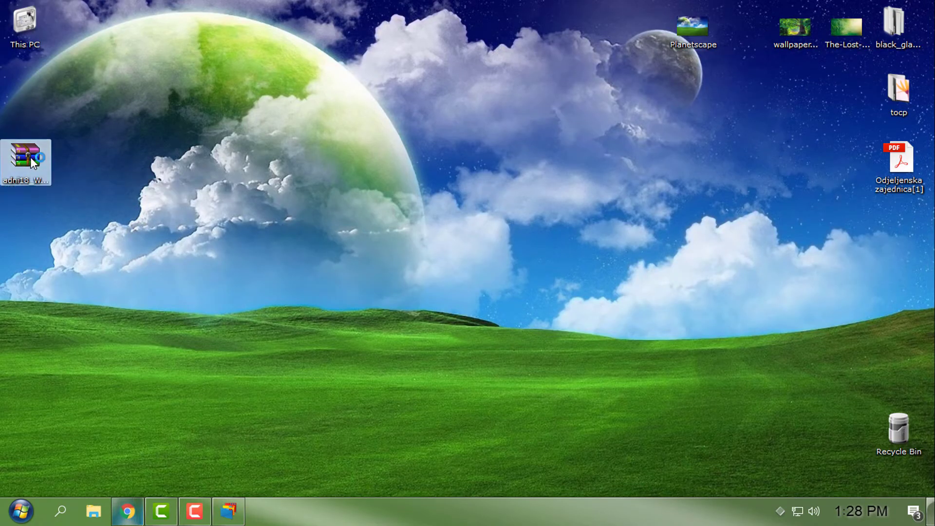
{"action": "double_click", "coordinate": [26, 155]}
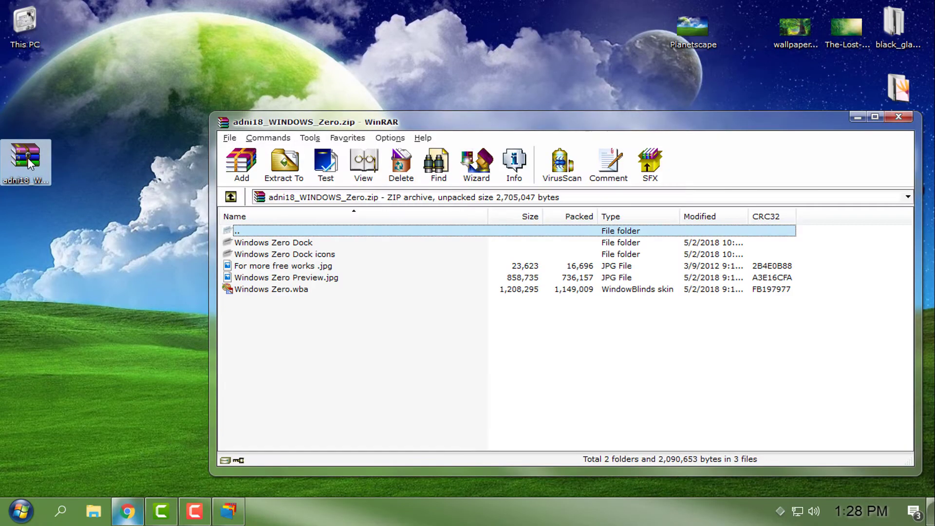
{"action": "left_click", "coordinate": [272, 289]}
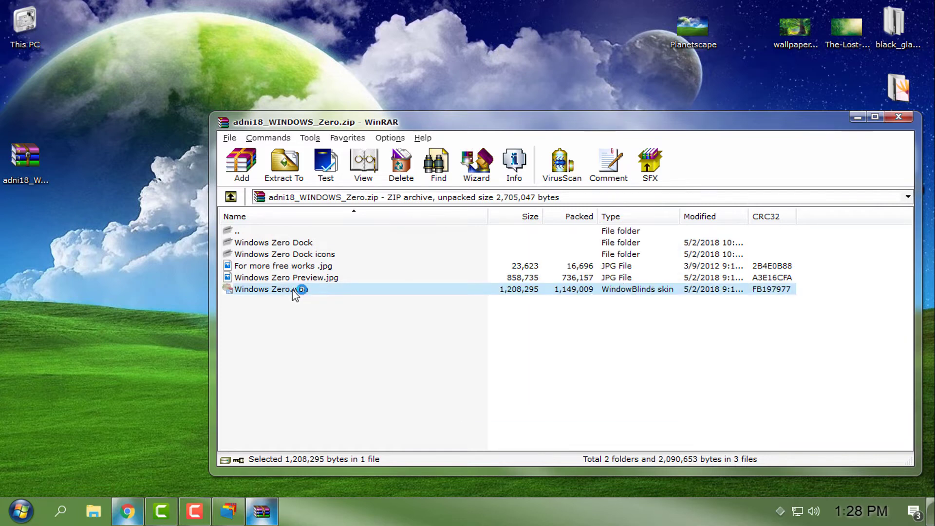
{"action": "mouse_move", "coordinate": [209, 481]}
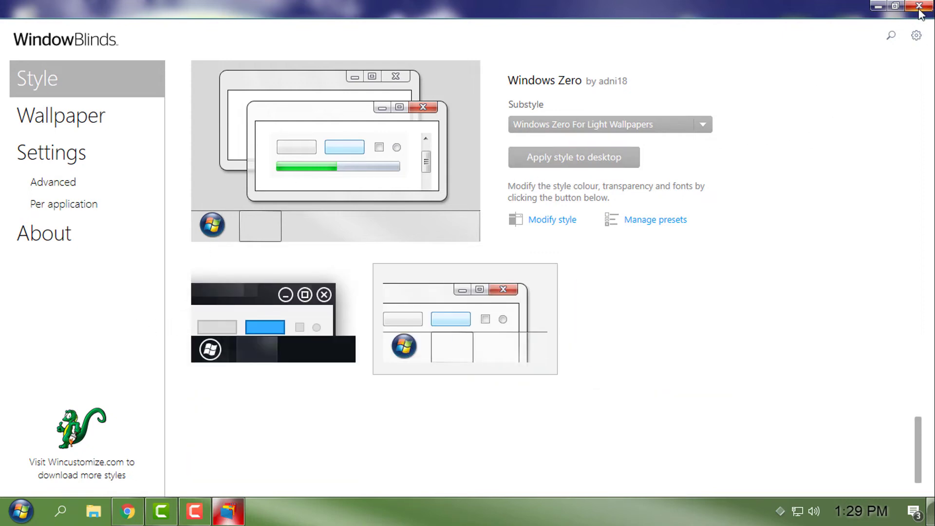
- Browse the Wallpaper section's available desktop wallpapers in WindowBlinds
{"action": "left_click", "coordinate": [62, 116]}
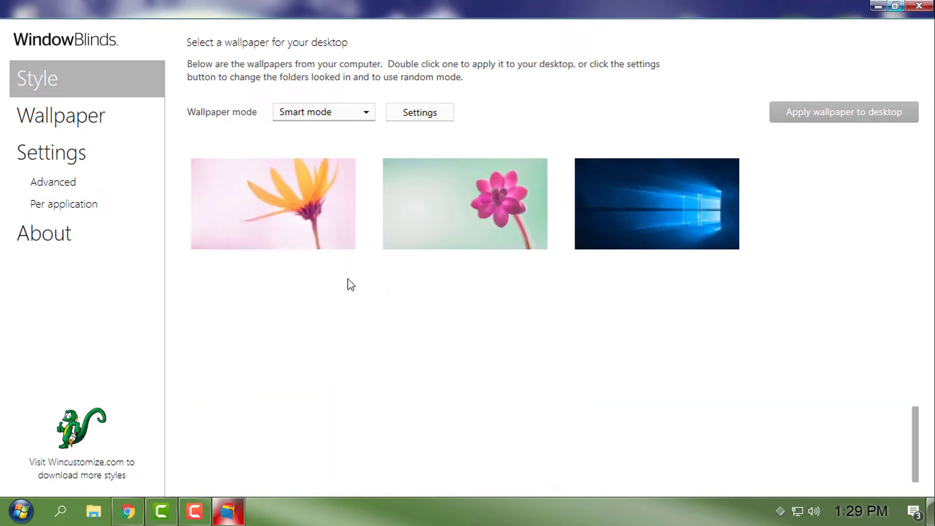
{"action": "scroll", "scroll_direction": "down", "scroll_amount": 3}
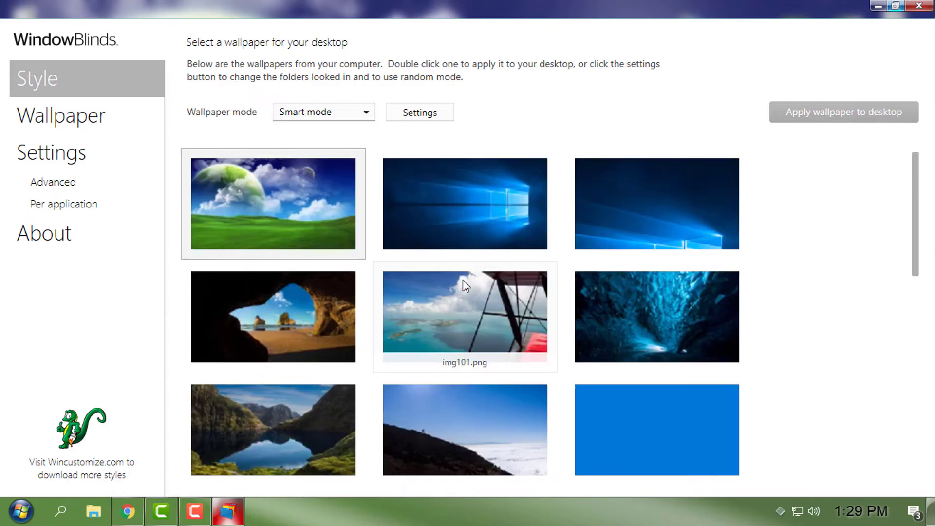
{"action": "mouse_move", "coordinate": [439, 265]}
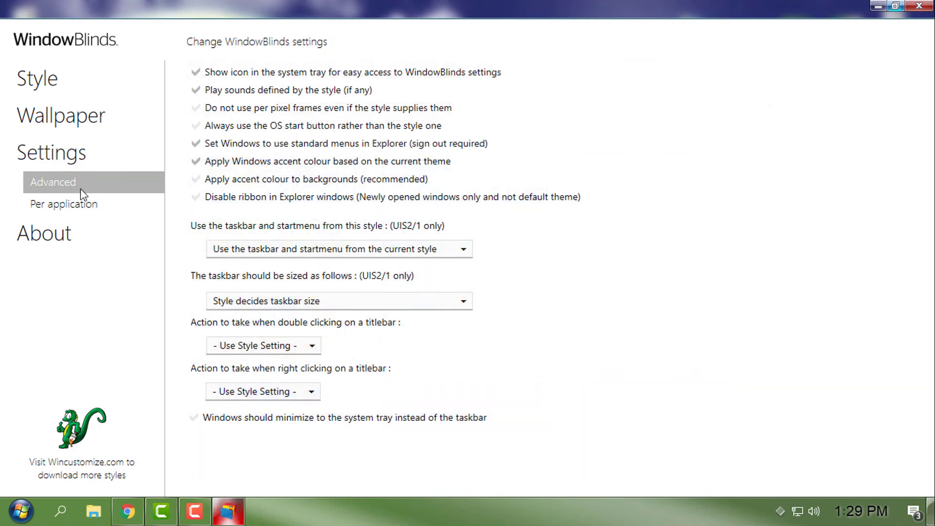
- View the Per application settings, then return to the wallpaper choices
{"action": "left_click", "coordinate": [62, 115]}
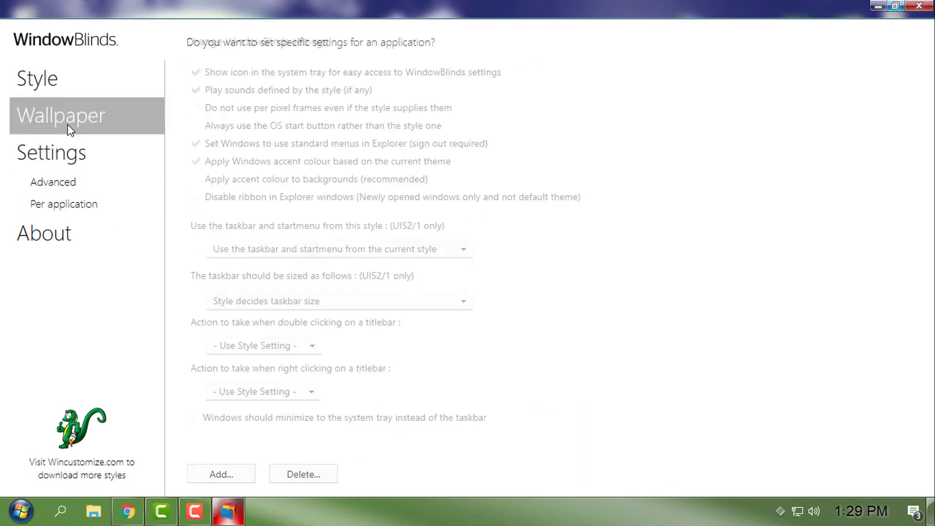
{"action": "left_click", "coordinate": [37, 78]}
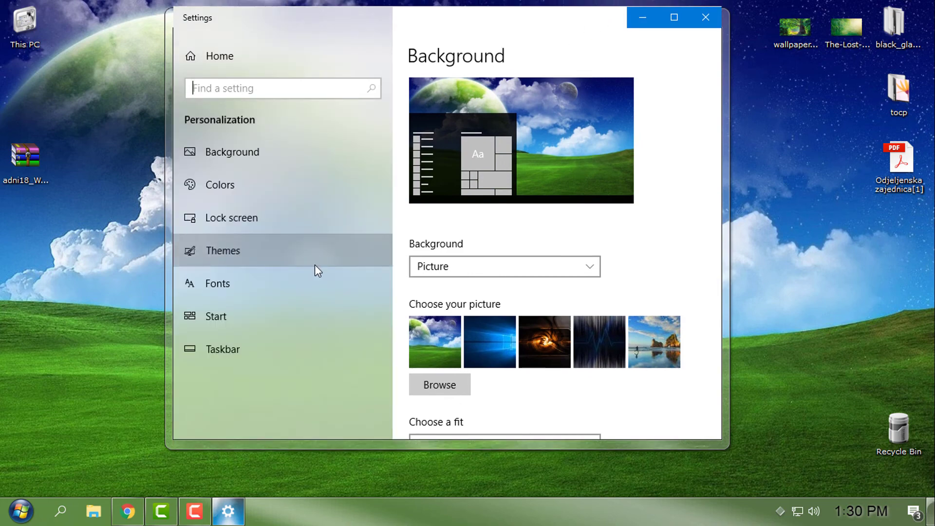
- Apply the HUD Machine Launch theme from Themes and close the personalization settings
{"action": "left_click", "coordinate": [222, 251]}
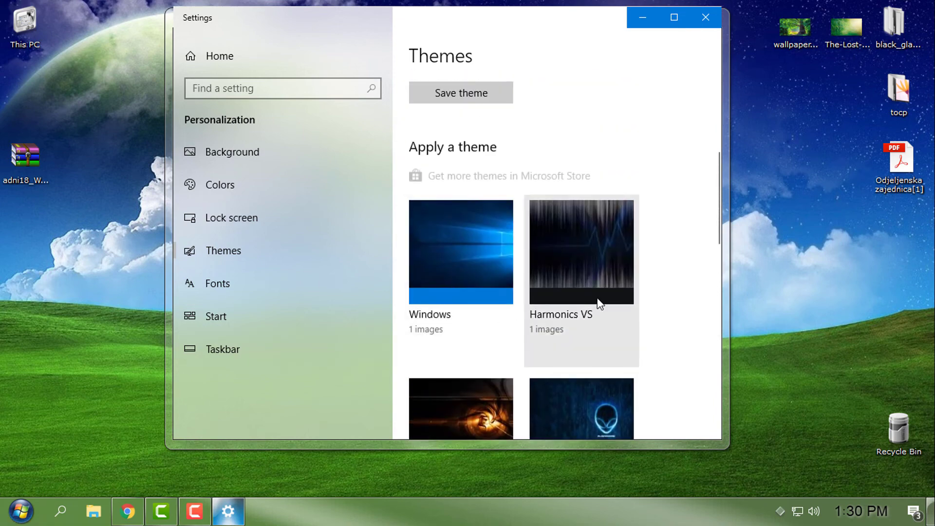
{"action": "scroll", "scroll_direction": "down", "scroll_amount": 3}
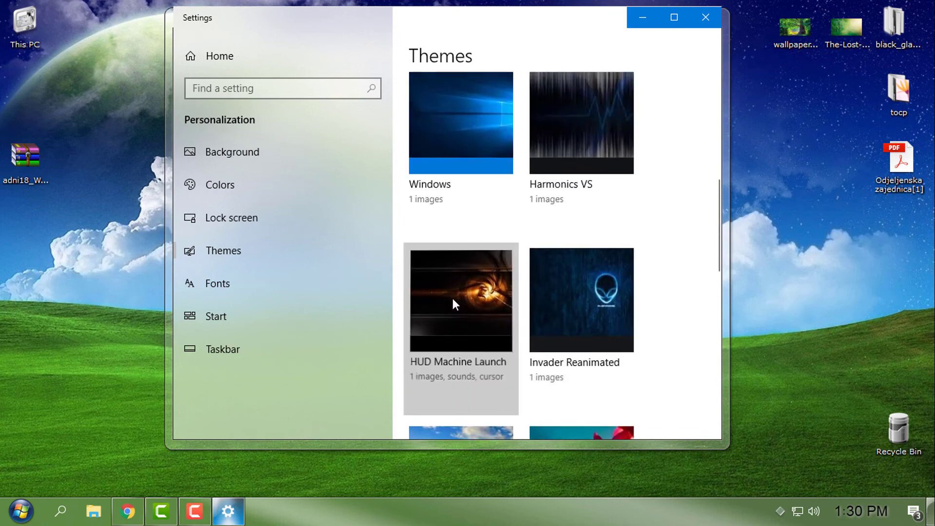
{"action": "left_click", "coordinate": [460, 300]}
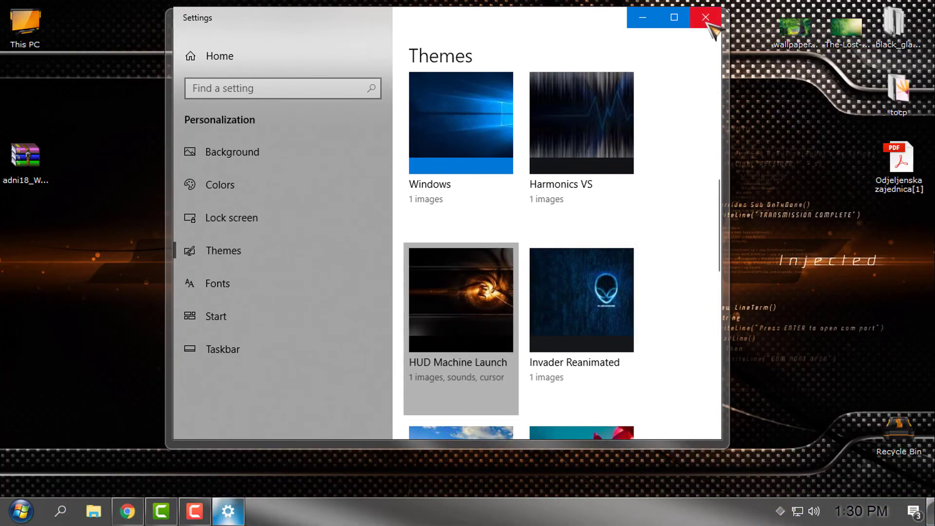
{"action": "left_click", "coordinate": [706, 16]}
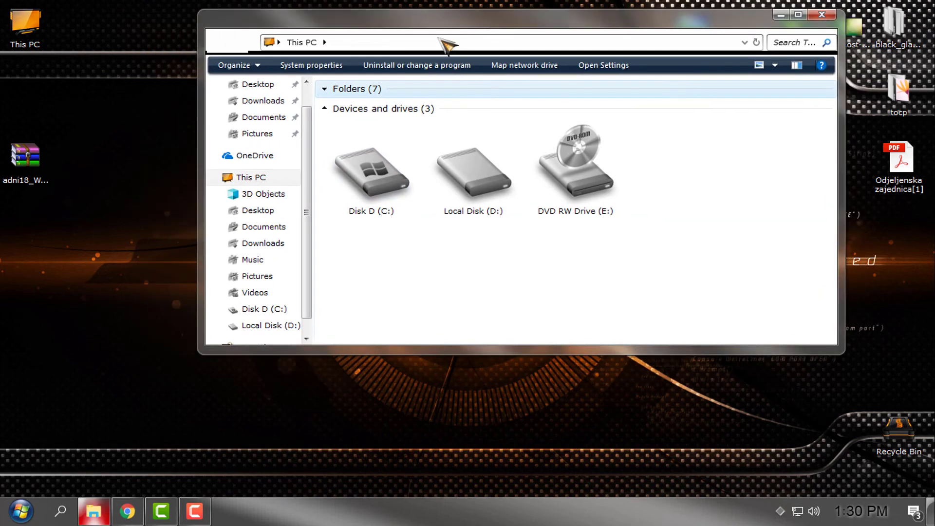
- Reopen Themes, apply the default Windows theme and close Settings to the blue desktop
{"action": "left_click", "coordinate": [20, 511]}
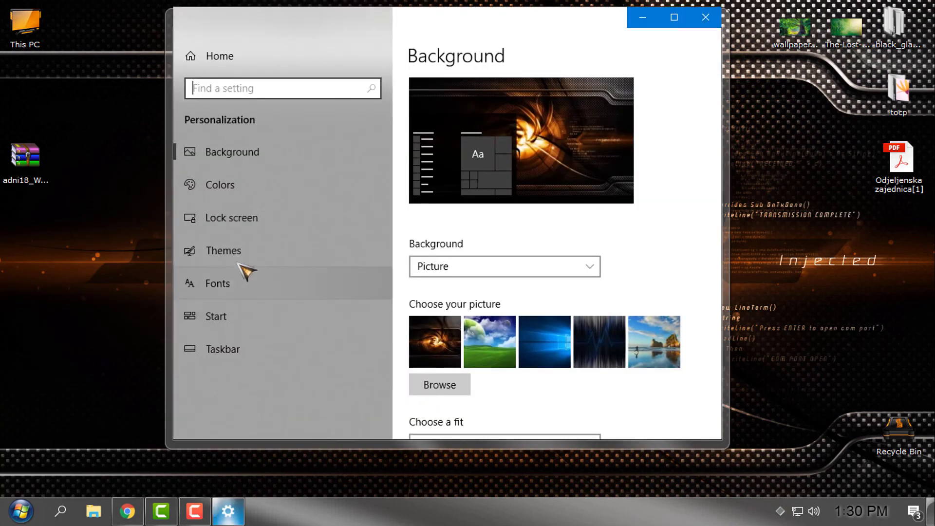
{"action": "left_click", "coordinate": [224, 251]}
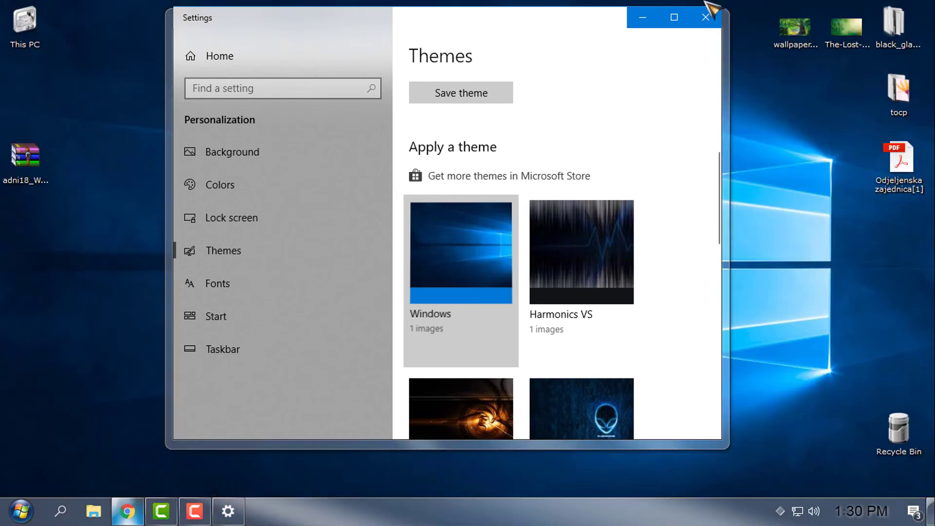
{"action": "left_click", "coordinate": [704, 16]}
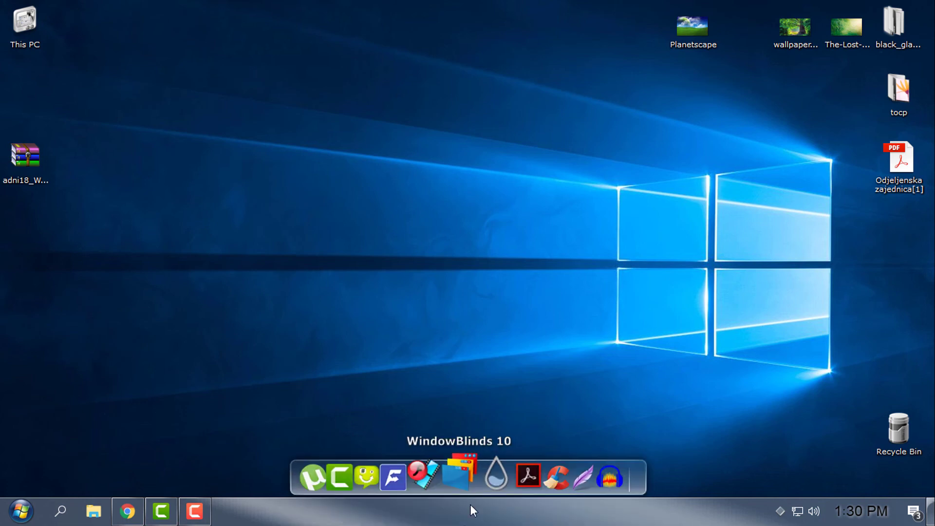
{"action": "mouse_move", "coordinate": [462, 477]}
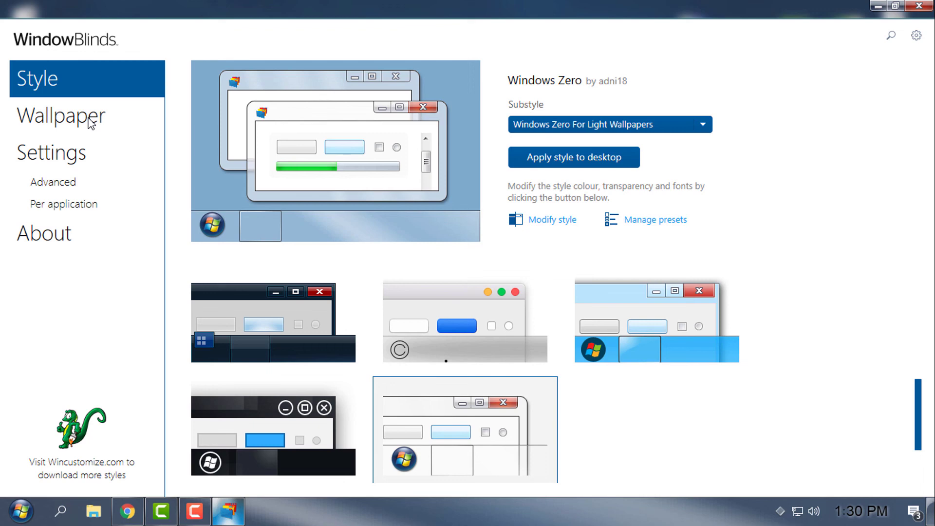
- Set the green leaf image (img12.jpg) as the desktop wallpaper and close WindowBlinds
{"action": "left_click", "coordinate": [61, 116]}
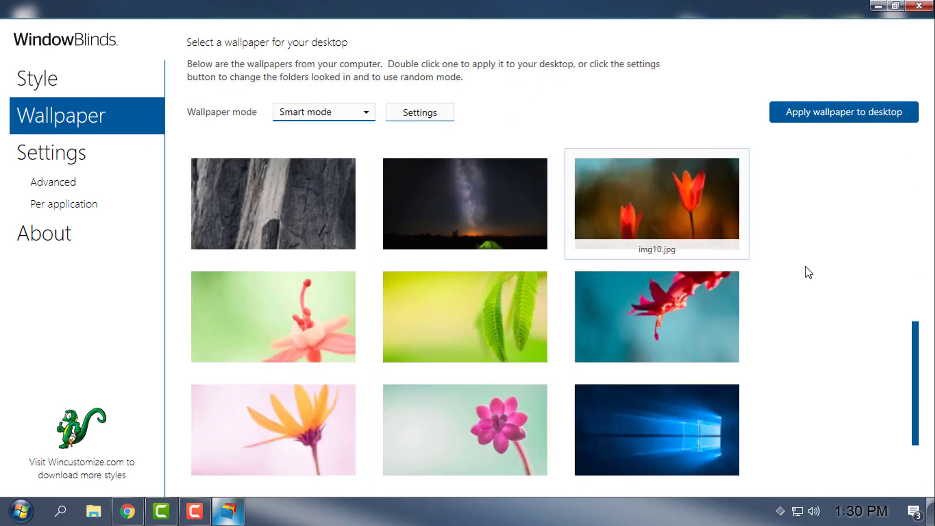
{"action": "left_click", "coordinate": [465, 316]}
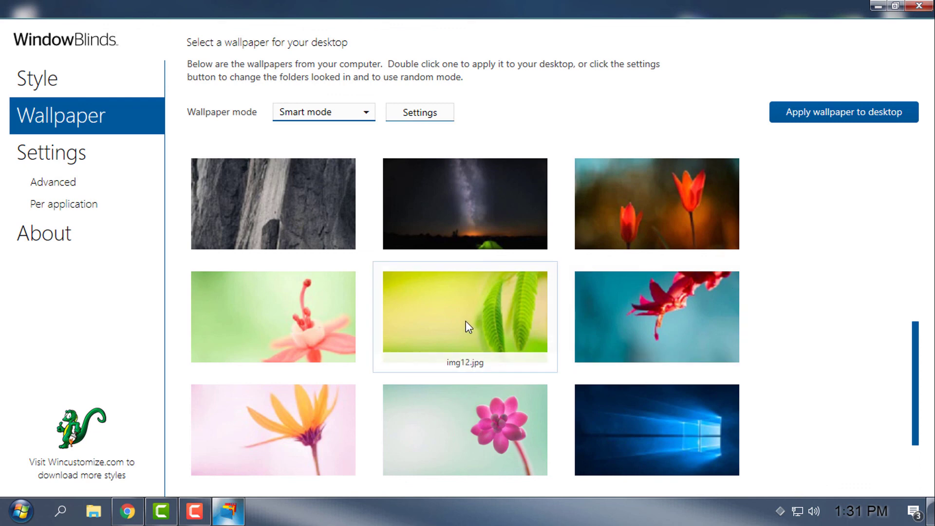
{"action": "double_click", "coordinate": [465, 316]}
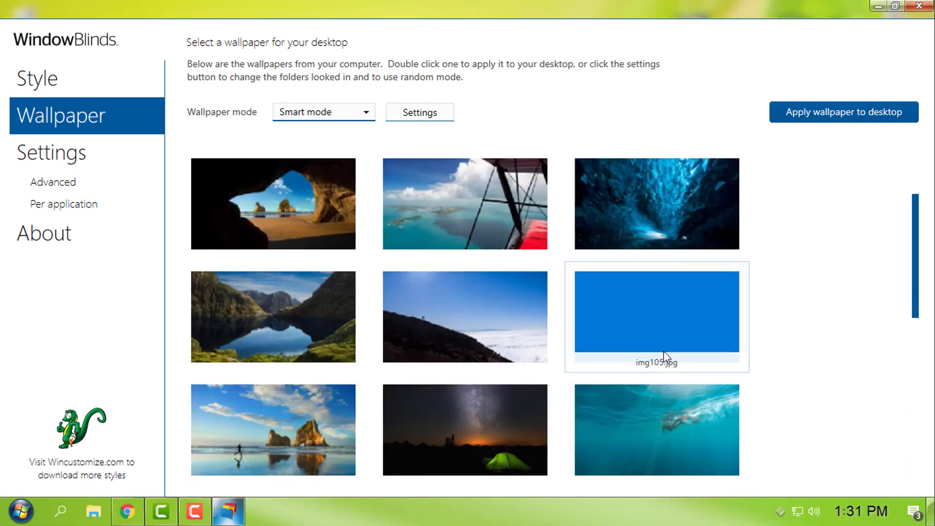
{"action": "left_click", "coordinate": [903, 6]}
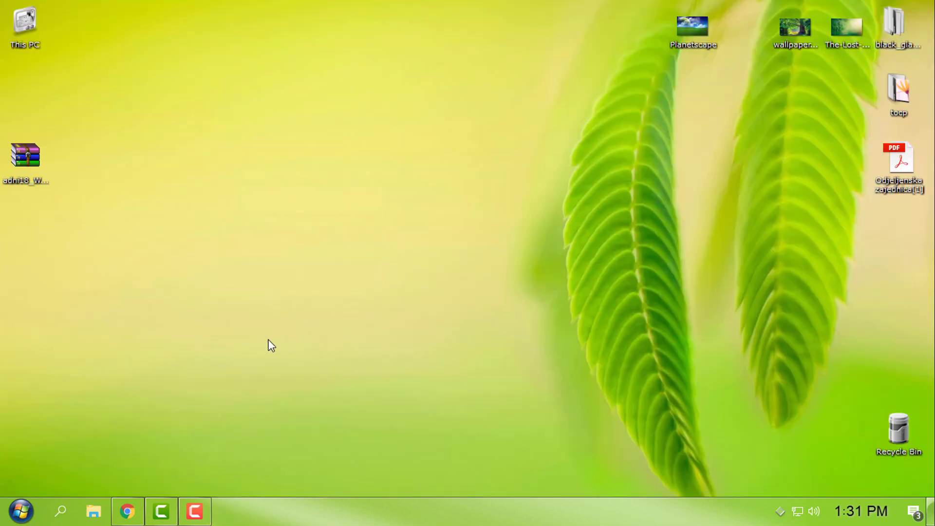